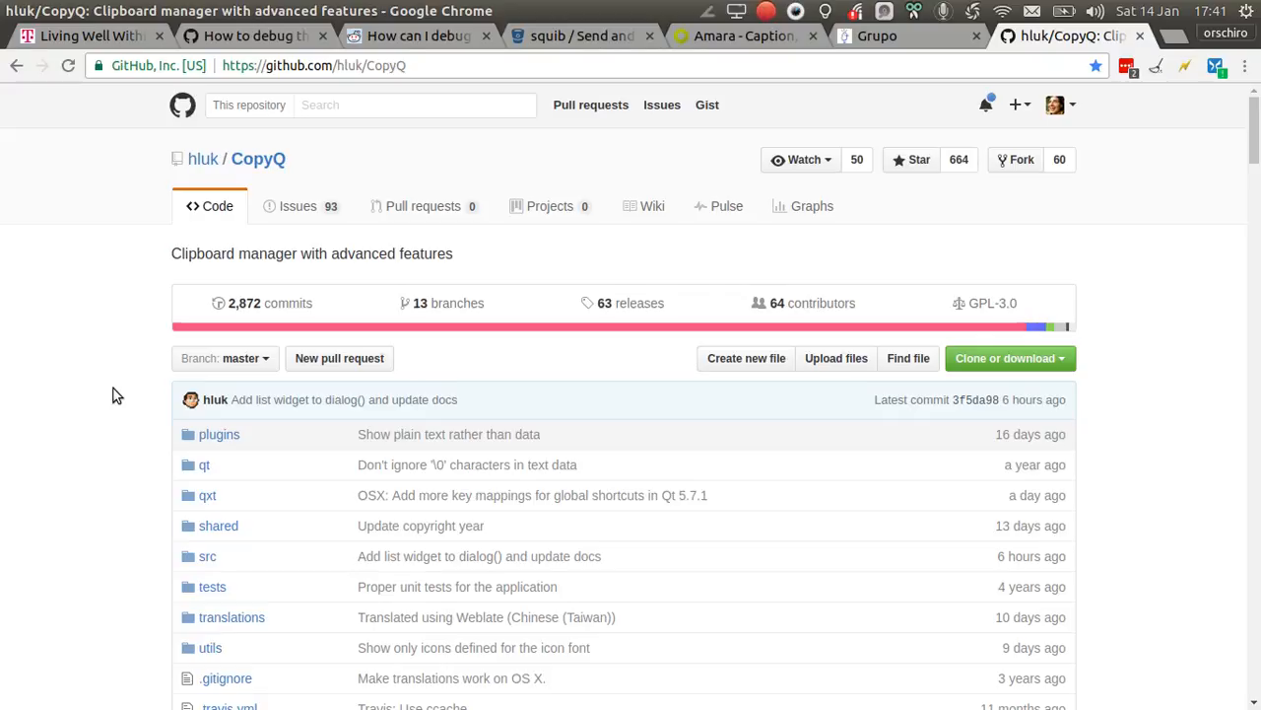
{"action": "mouse_move", "coordinate": [82, 268]}
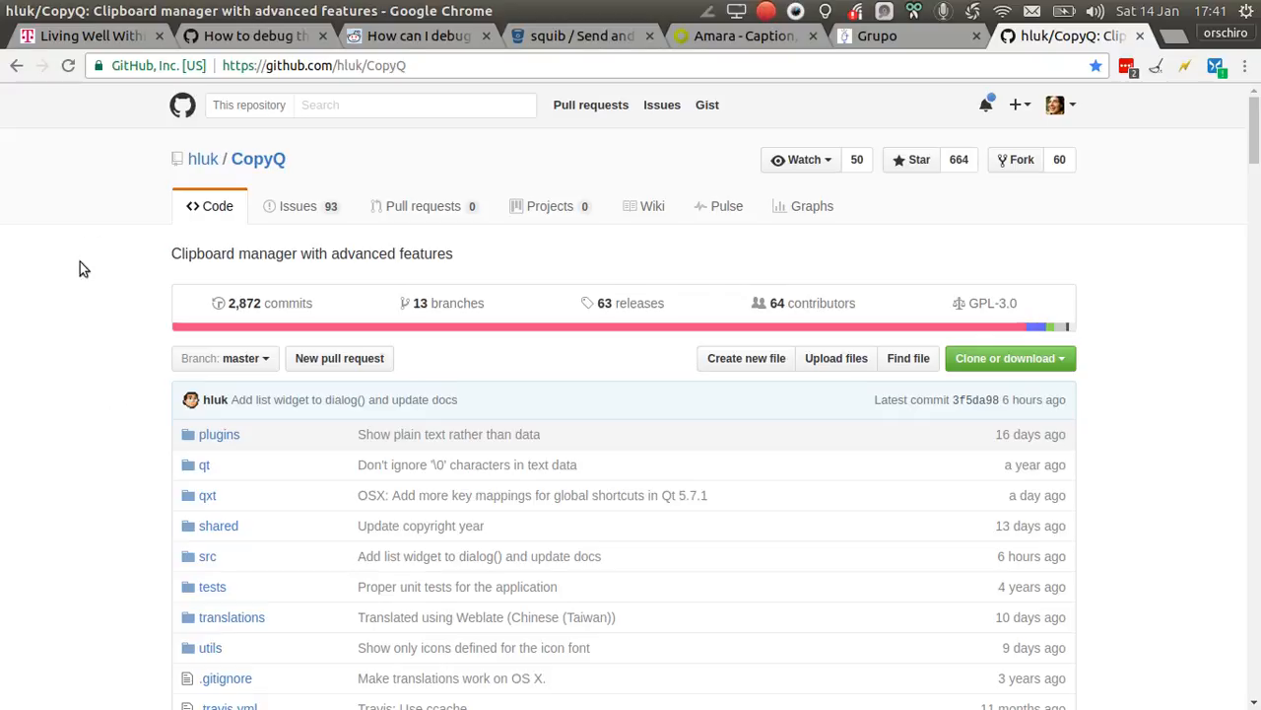
Switch to the Peek 'not recording' issue and bring its empty comment box into view.
{"action": "left_click", "coordinate": [247, 36]}
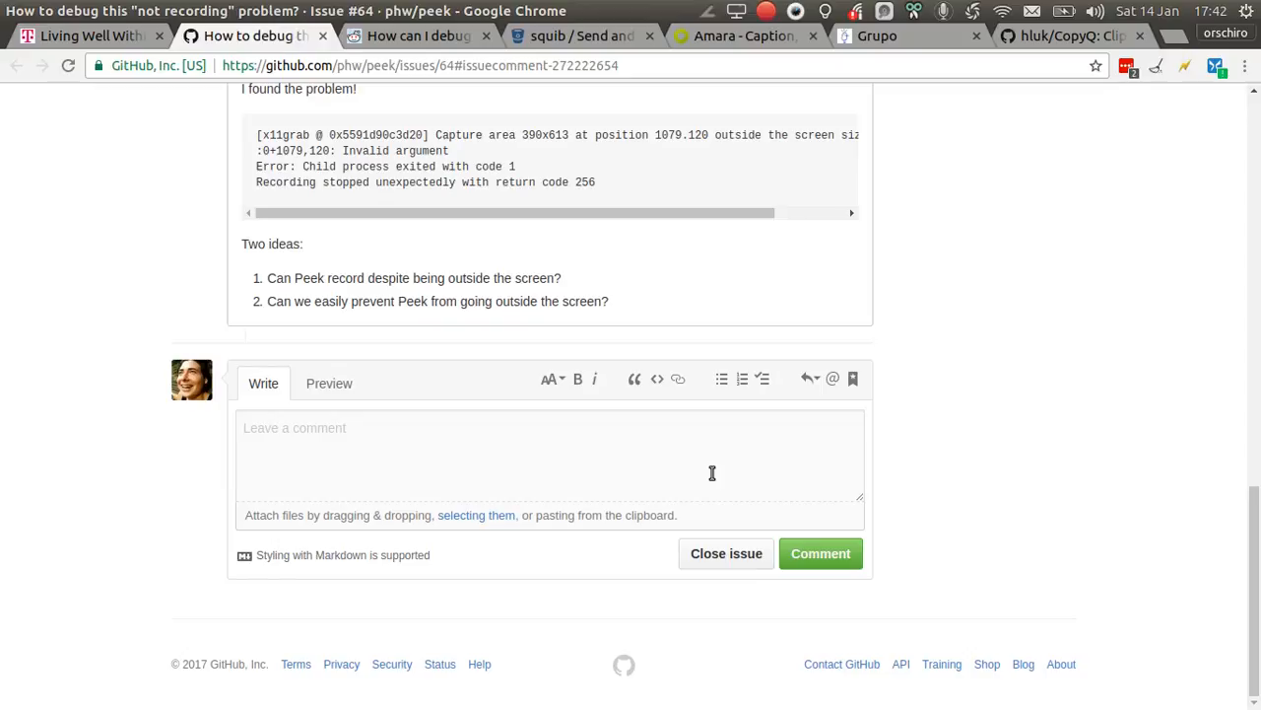
{"action": "mouse_move", "coordinate": [694, 445]}
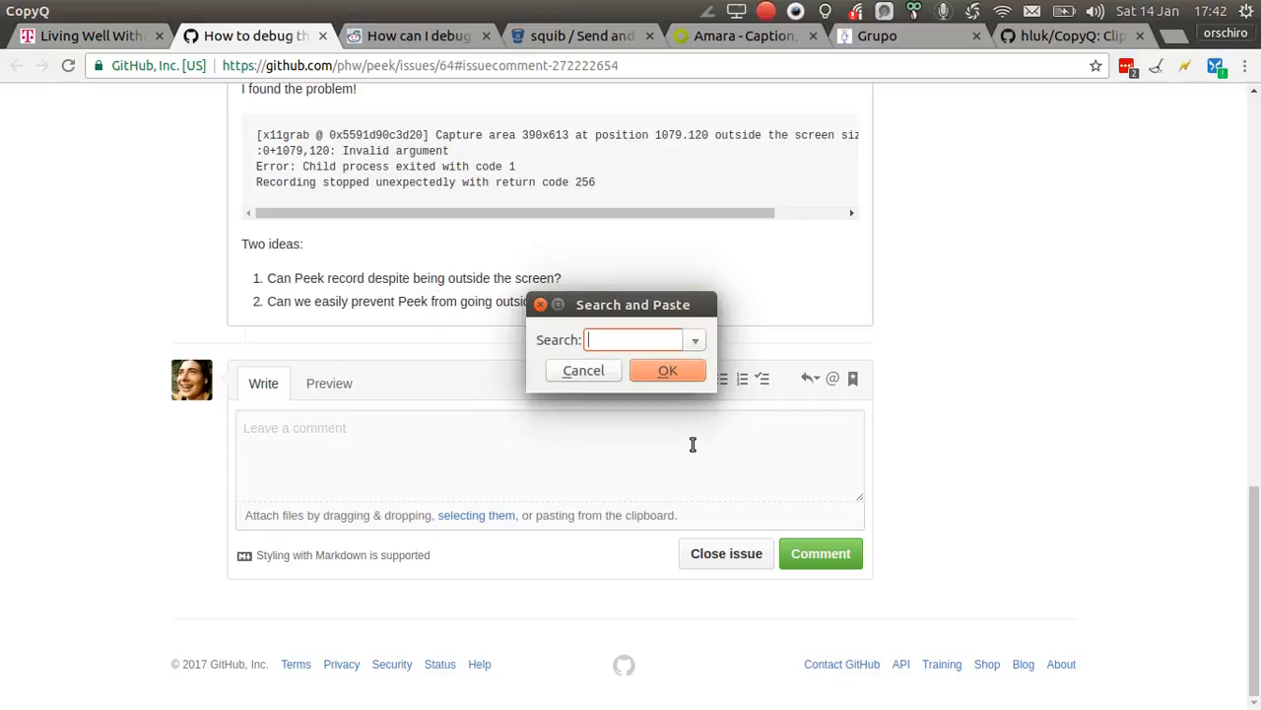
Search the clipboard history for 'member' in CopyQ's Search and Paste dialog.
{"action": "type", "text": "memeber"}
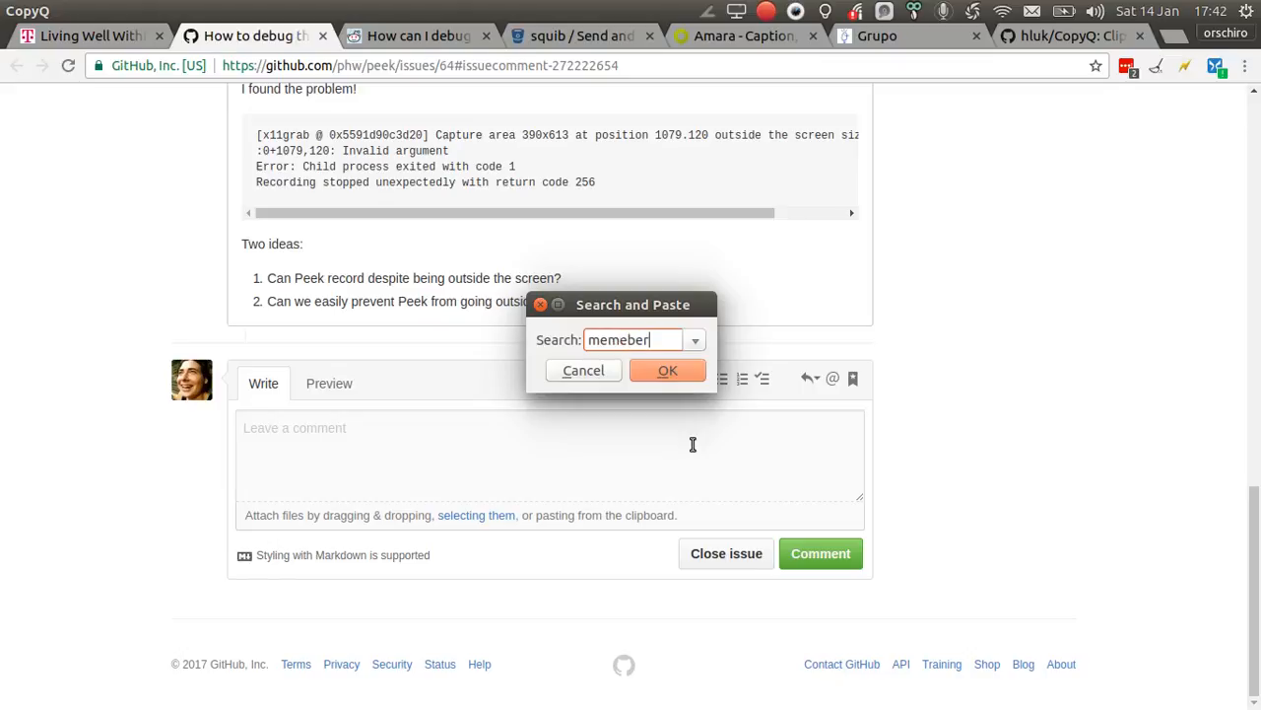
{"action": "type", "text": "member"}
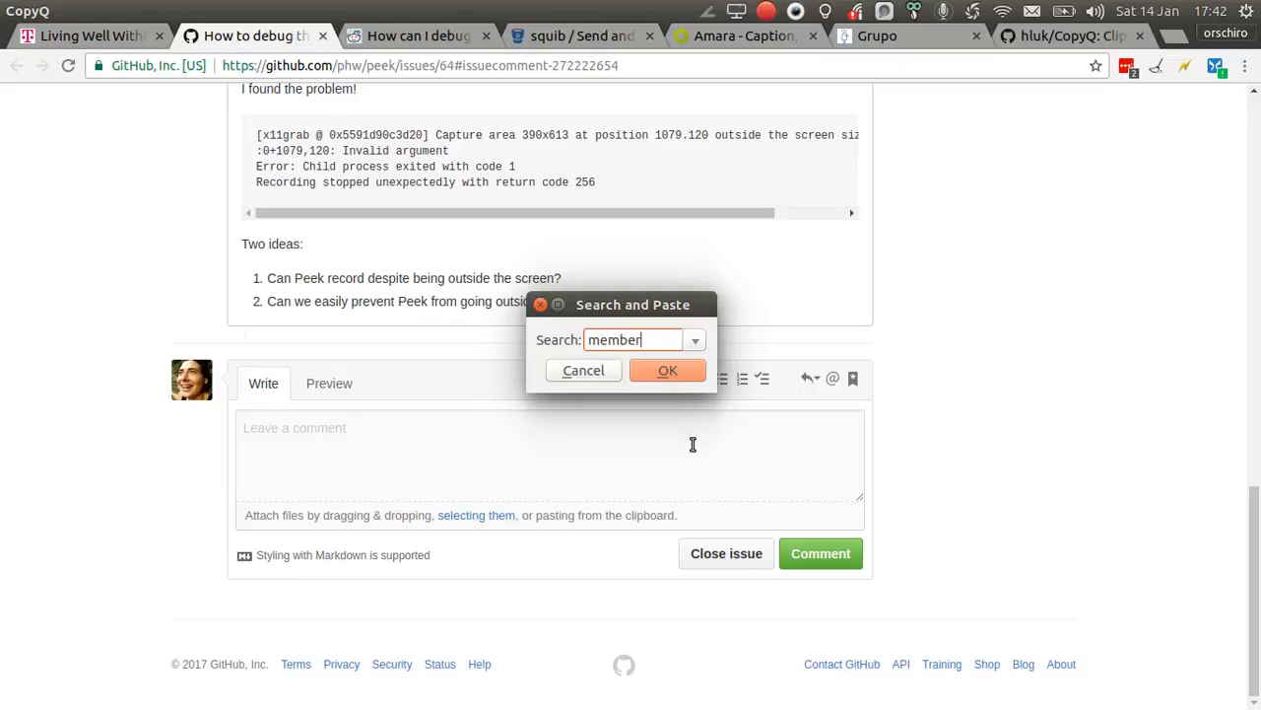
{"action": "left_click", "coordinate": [666, 371]}
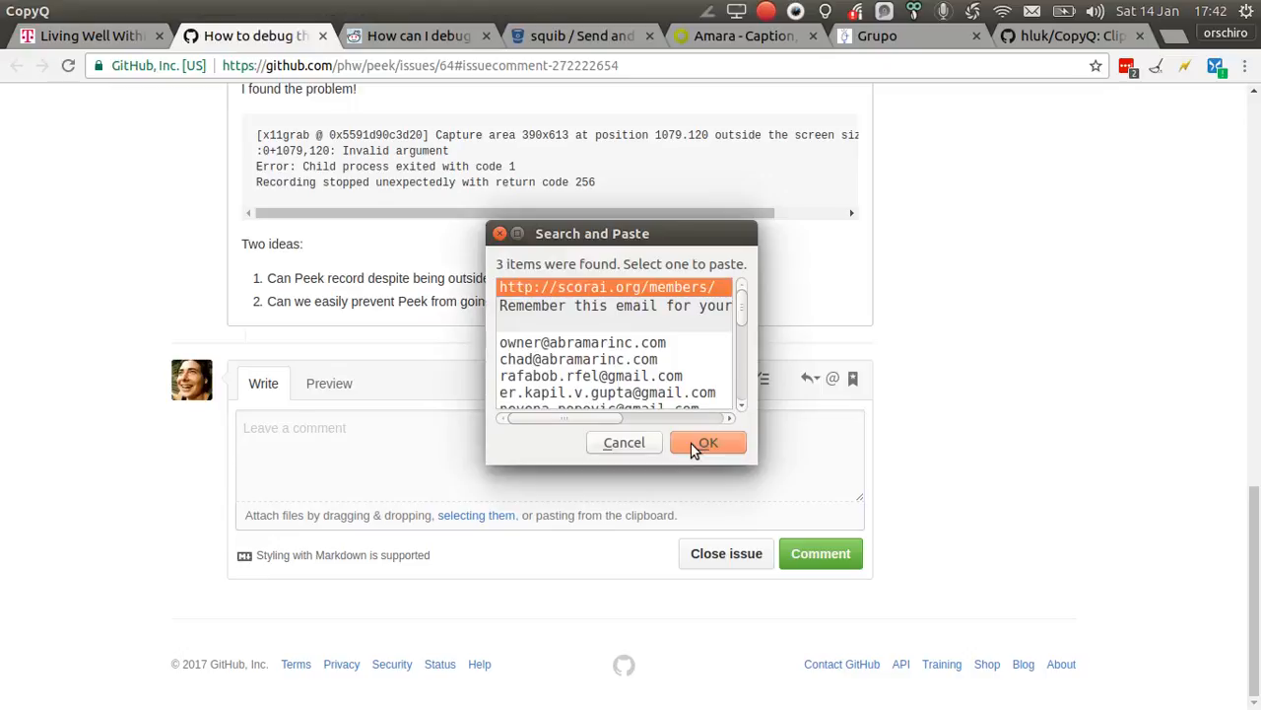
{"action": "mouse_move", "coordinate": [595, 284]}
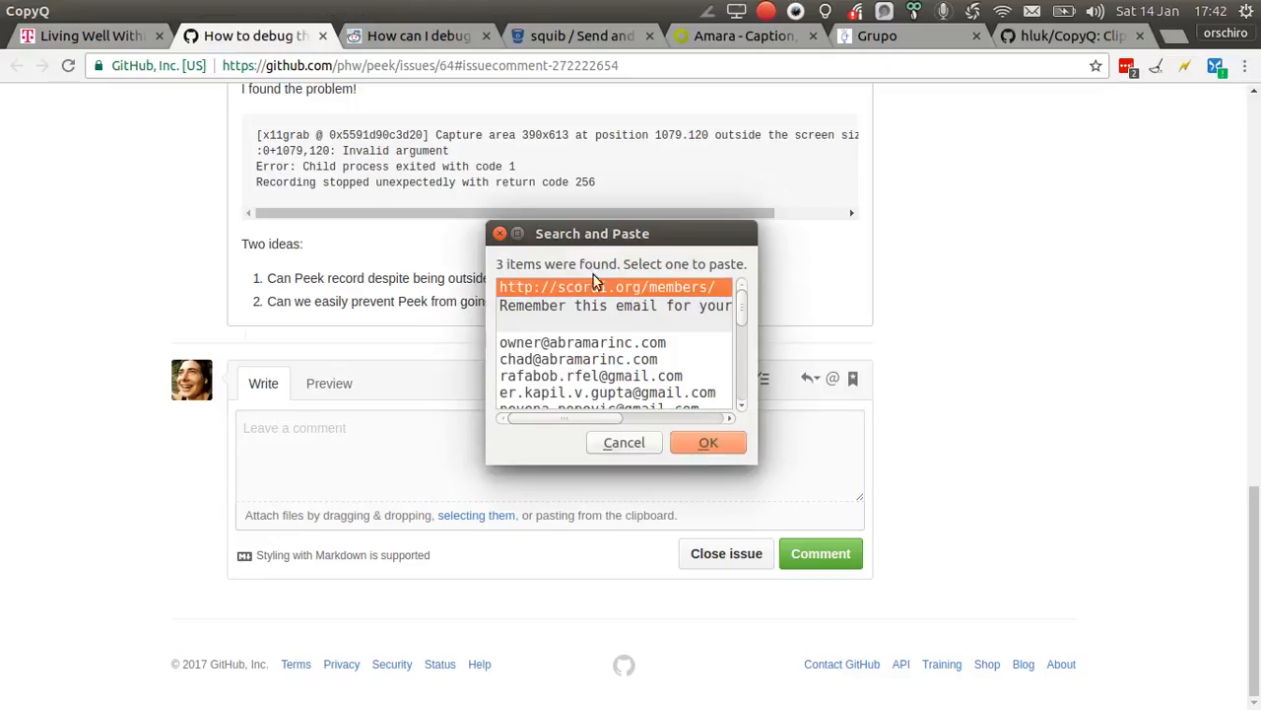
{"action": "mouse_move", "coordinate": [509, 286]}
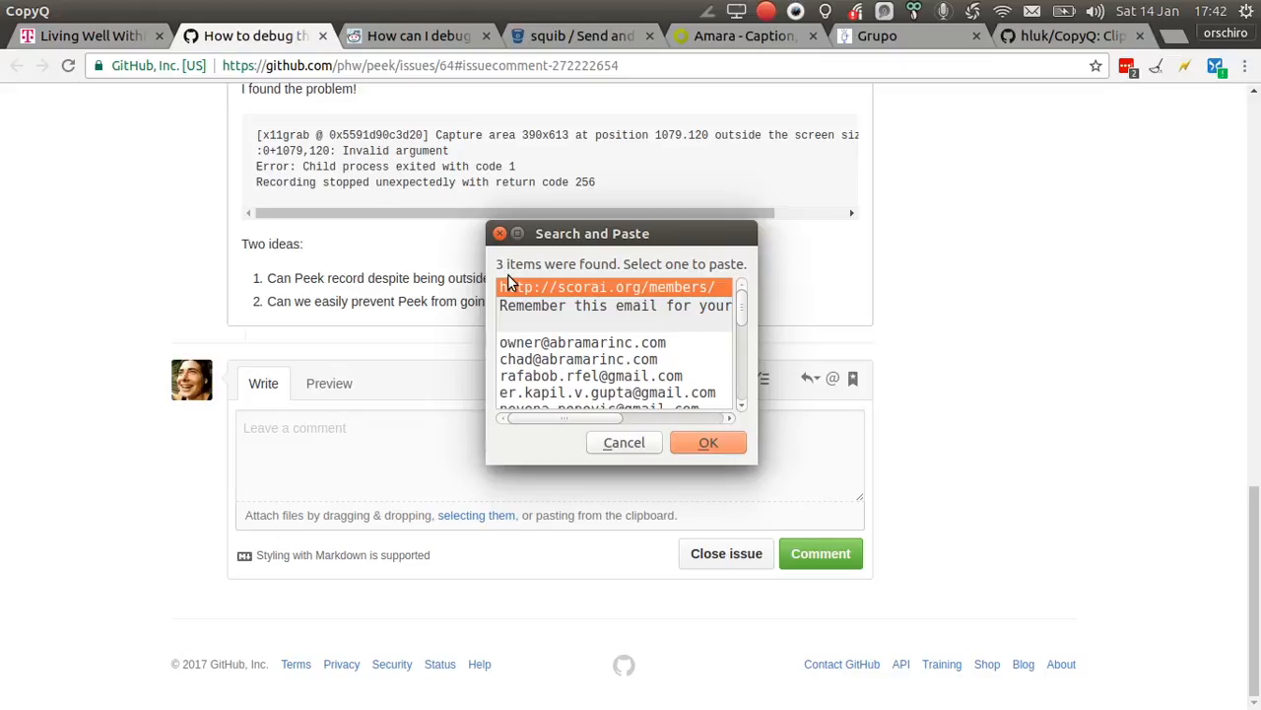
{"action": "mouse_move", "coordinate": [584, 292]}
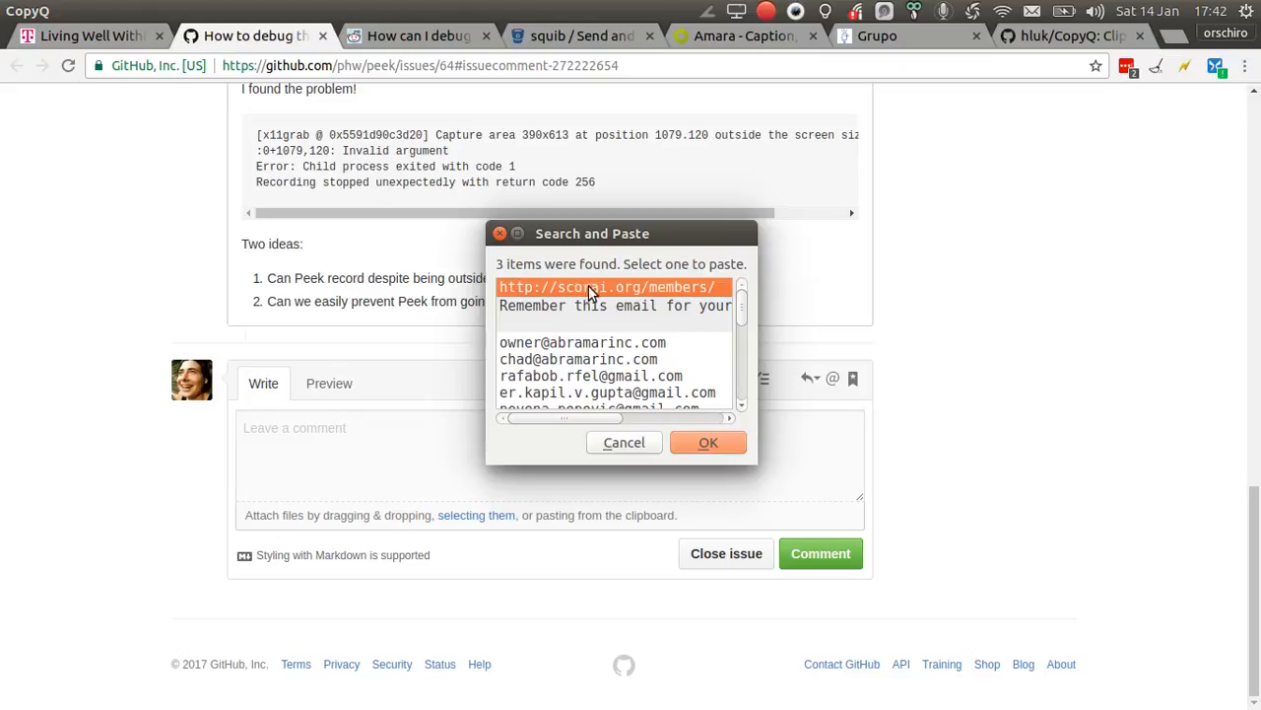
{"action": "mouse_move", "coordinate": [477, 495]}
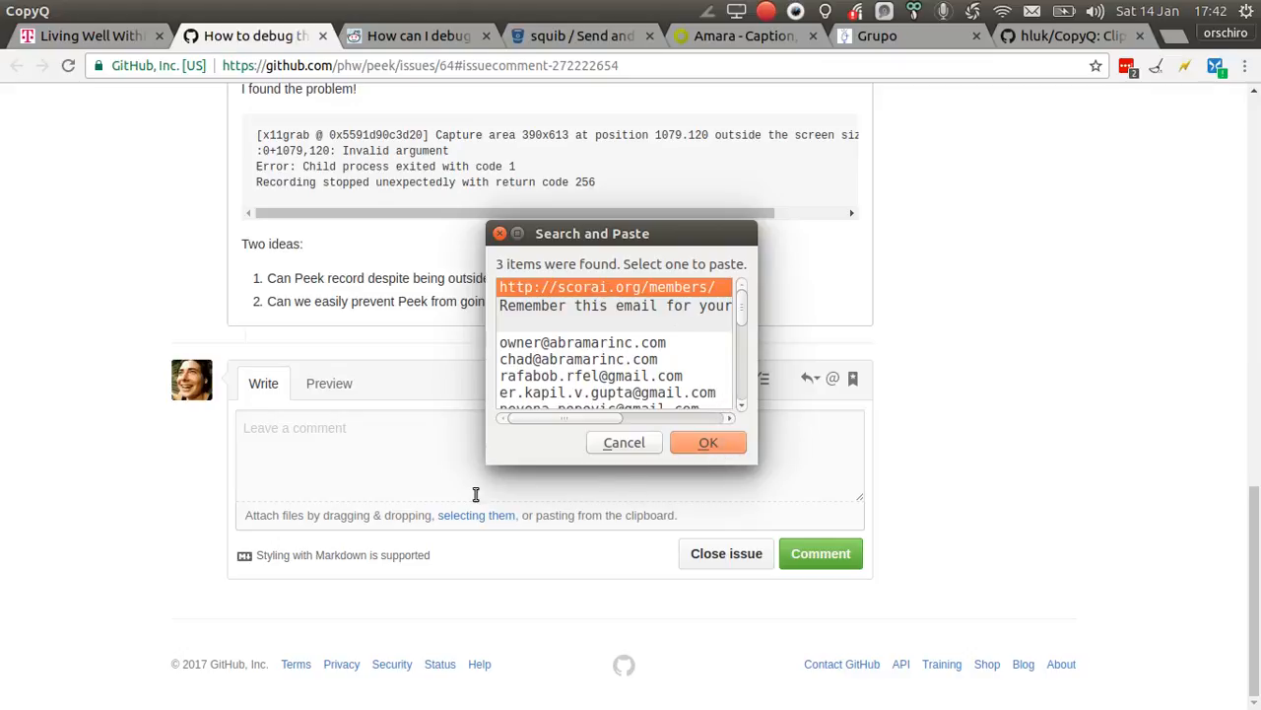
{"action": "left_click", "coordinate": [707, 441]}
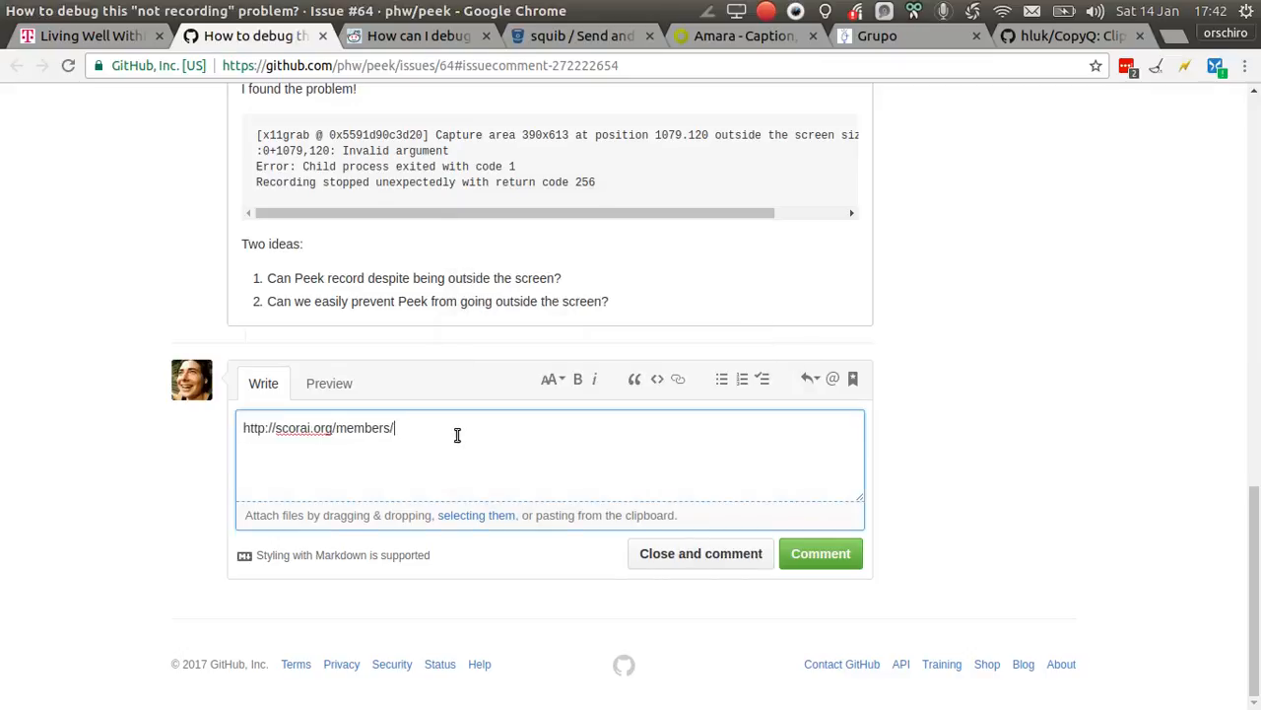